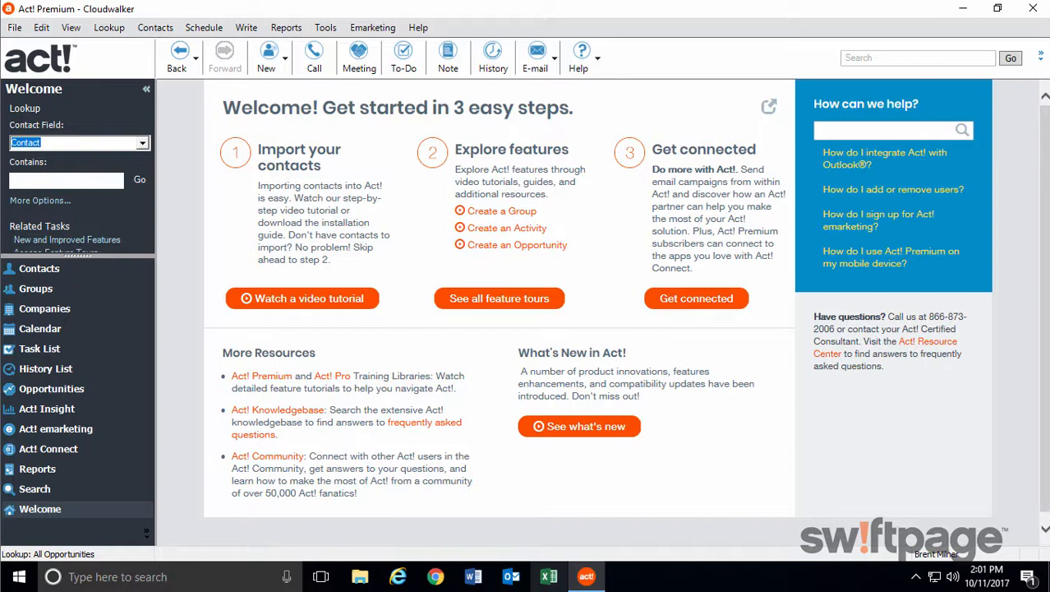
{"action": "mouse_move", "coordinate": [204, 467]}
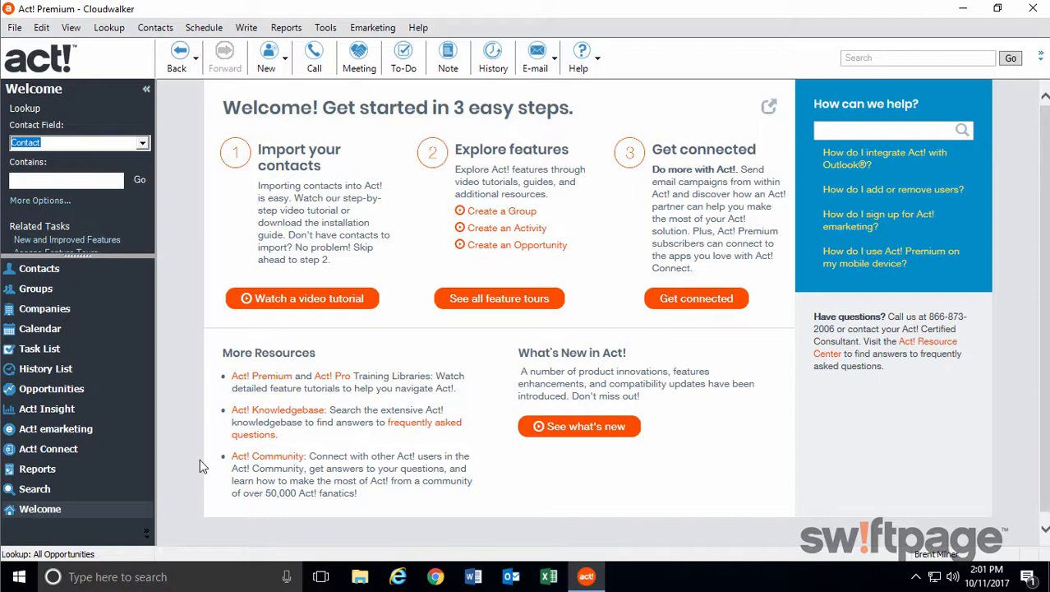
Step: Browse the Act! Insight charts and toggle the Business Health Potential series off and back on
{"action": "left_click", "coordinate": [46, 408]}
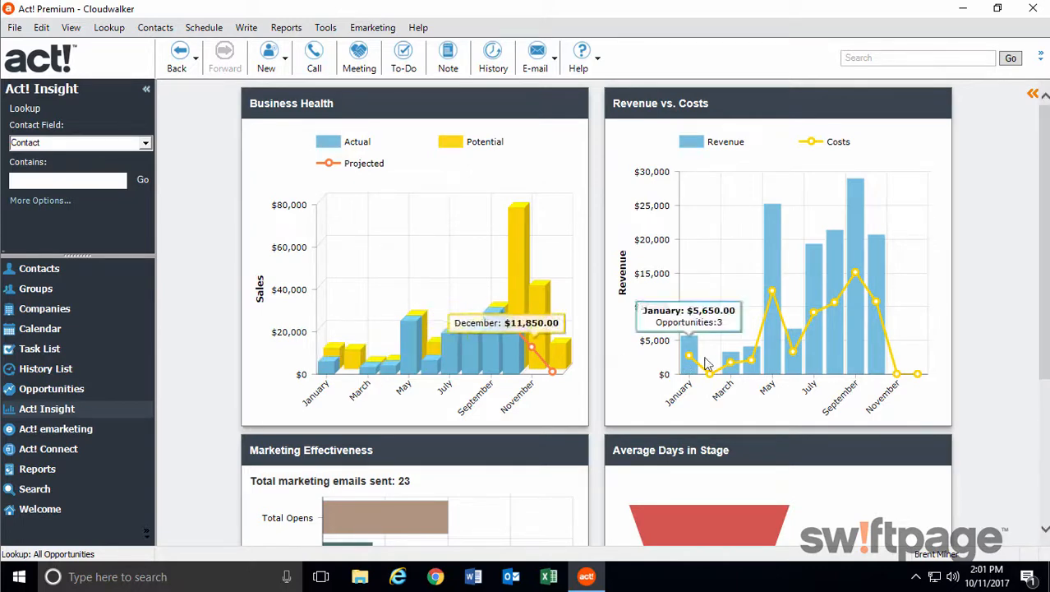
{"action": "scroll", "scroll_direction": "down", "scroll_amount": 3}
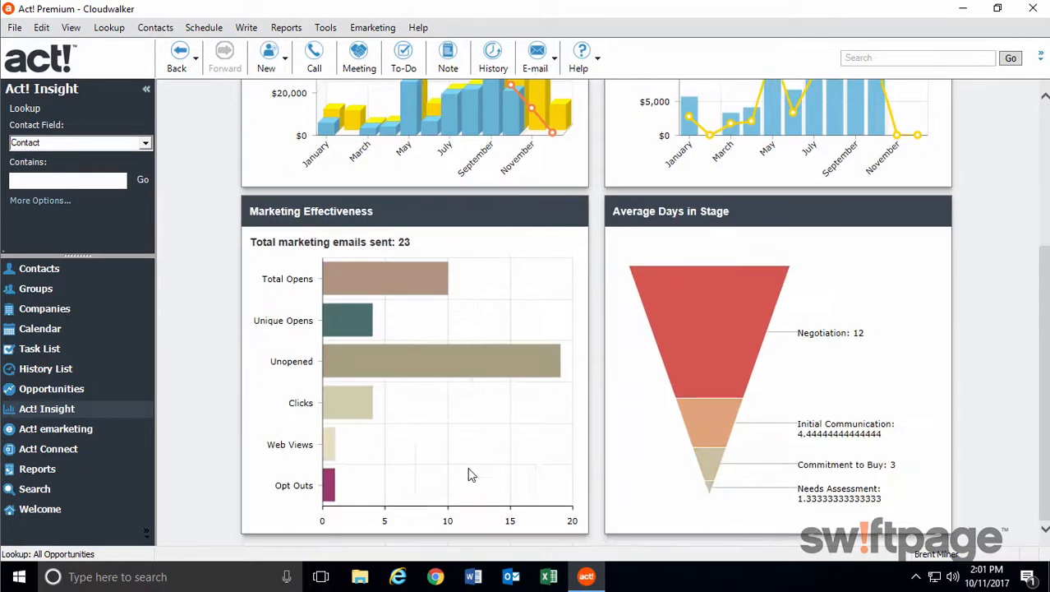
{"action": "mouse_move", "coordinate": [753, 441]}
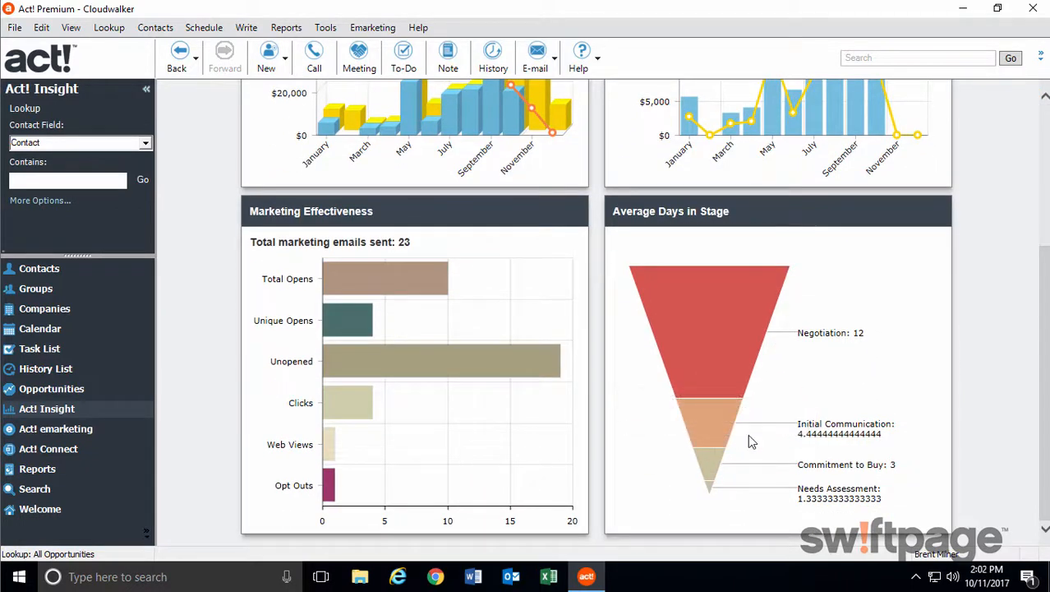
{"action": "mouse_move", "coordinate": [709, 419]}
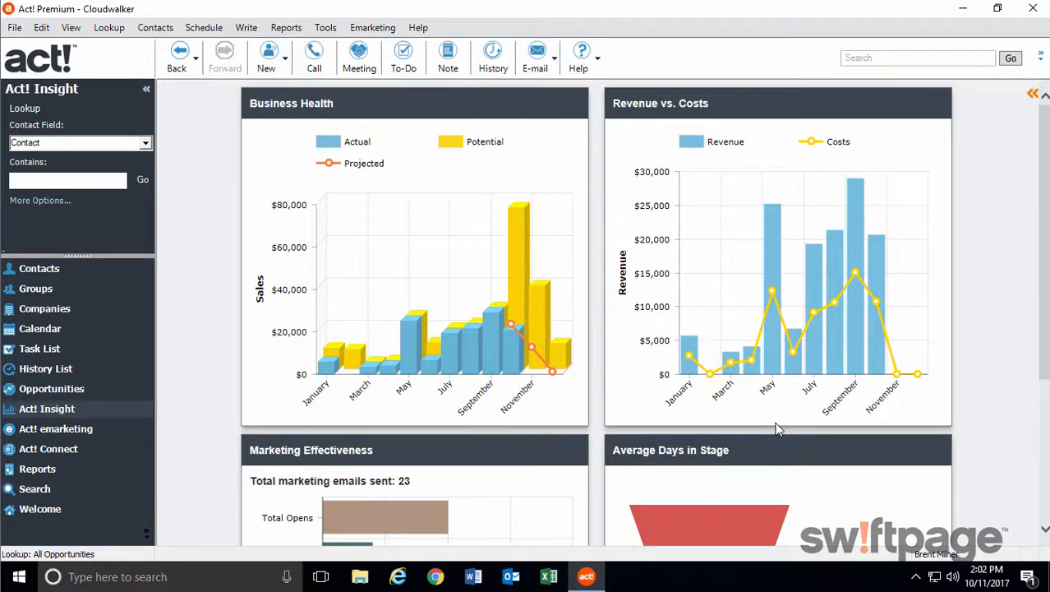
{"action": "left_click", "coordinate": [451, 141]}
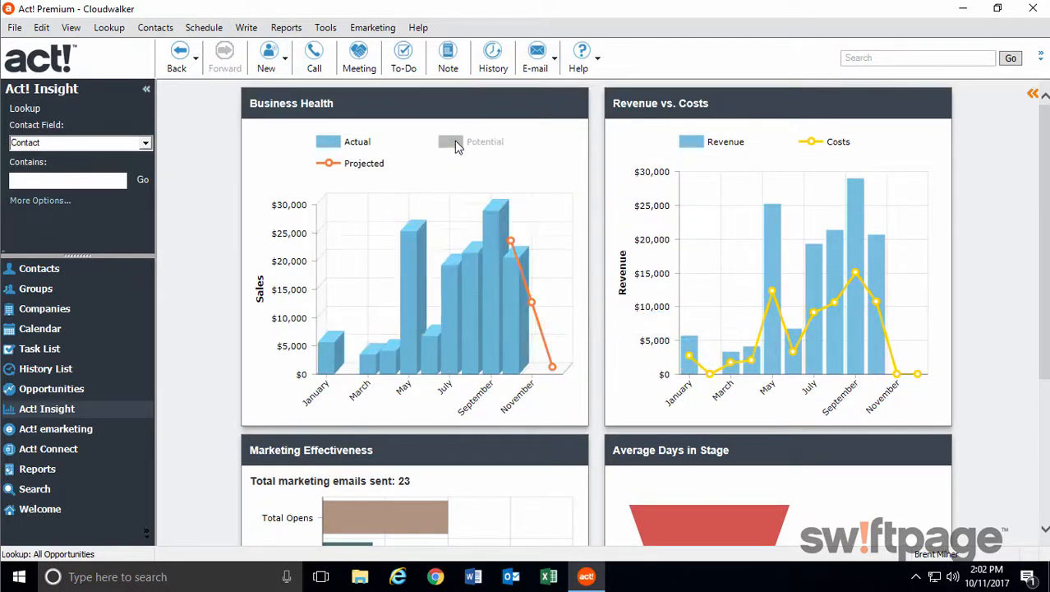
{"action": "left_click", "coordinate": [451, 141]}
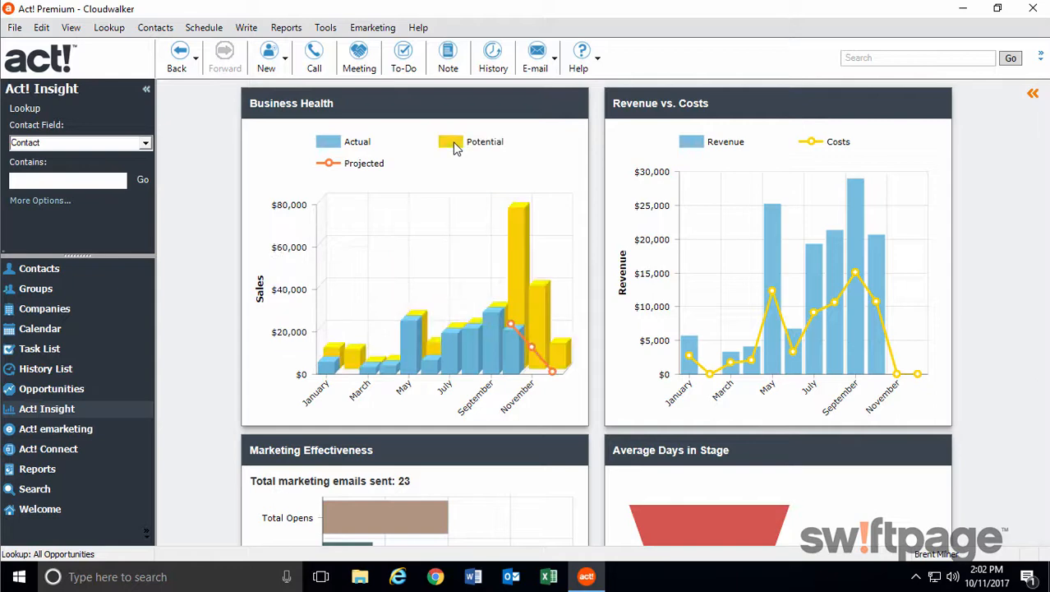
{"action": "mouse_move", "coordinate": [451, 358]}
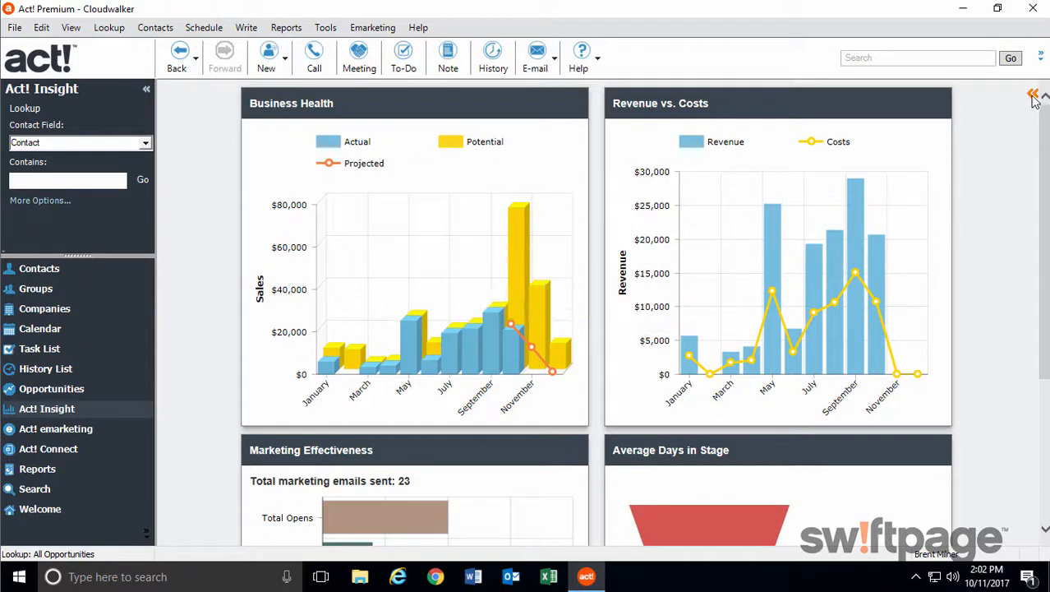
Step: Switch the dashboard to the Customer Interactions view via the Views pane and browse its charts
{"action": "left_click", "coordinate": [1032, 94]}
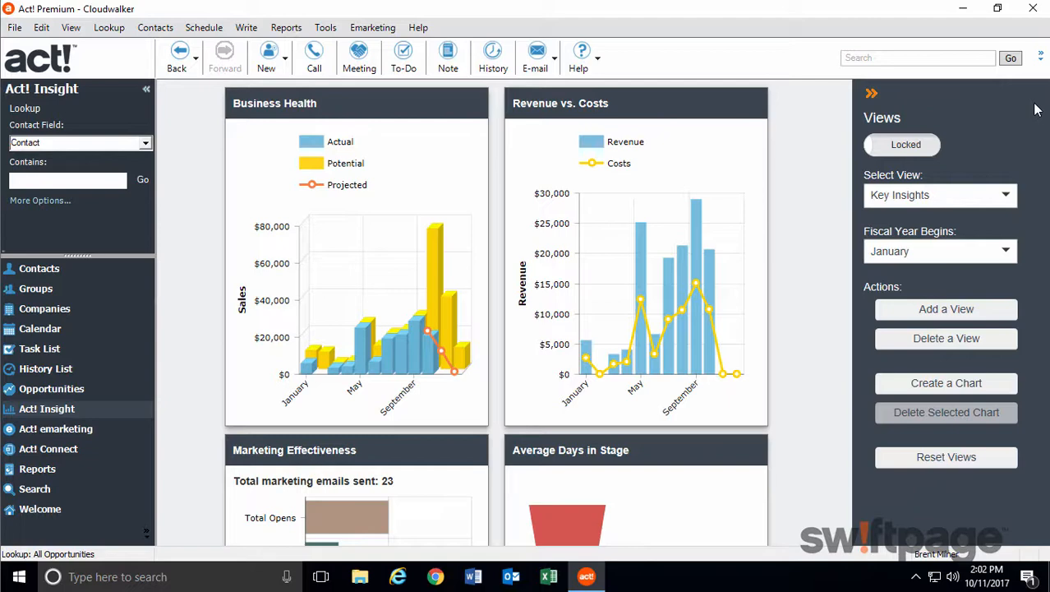
{"action": "mouse_move", "coordinate": [1006, 194]}
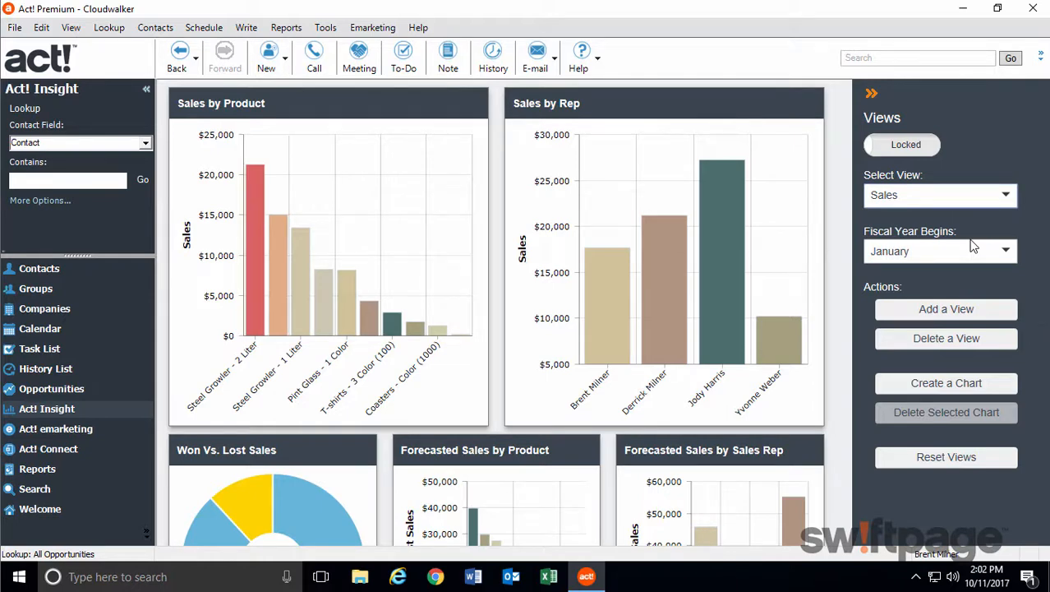
{"action": "left_click", "coordinate": [1006, 194]}
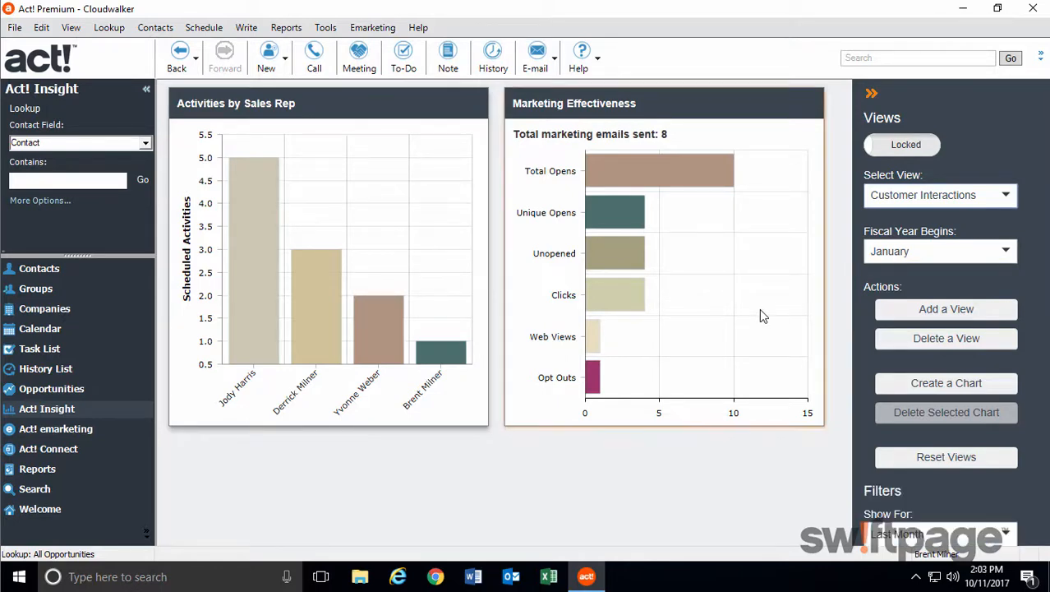
{"action": "scroll", "scroll_direction": "down", "scroll_amount": 3}
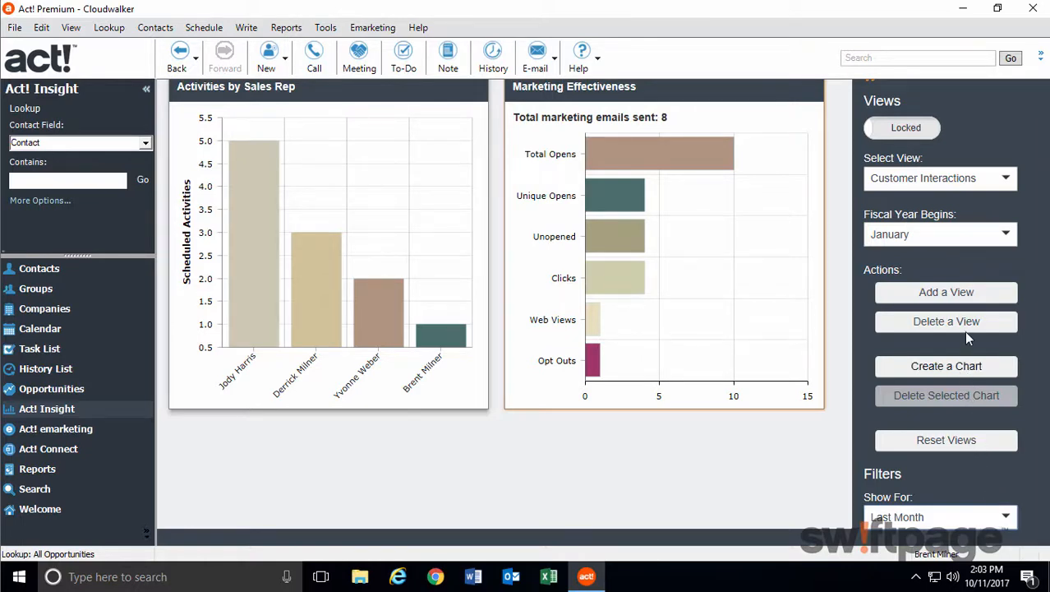
Step: Switch the dashboard back to the Key Insights view from the Select View dropdown
{"action": "left_click", "coordinate": [940, 177]}
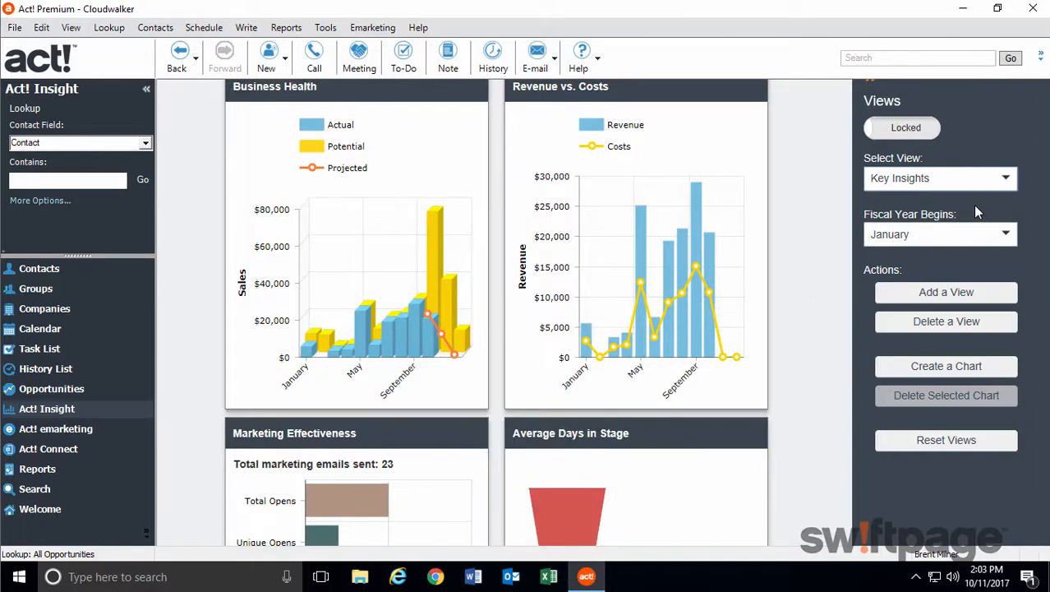
{"action": "mouse_move", "coordinate": [832, 314]}
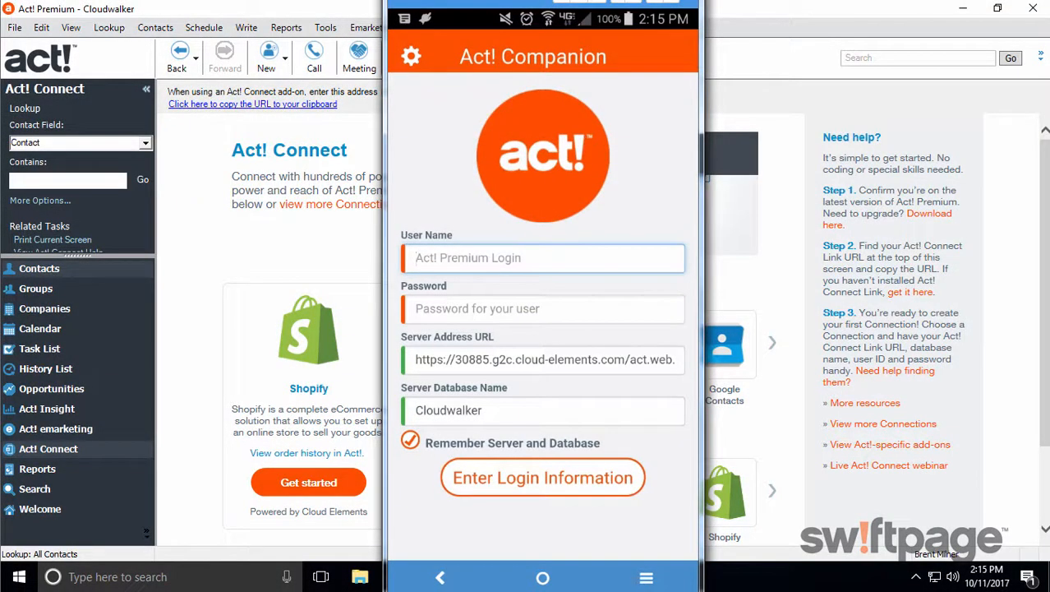
Step: Log Act! Companion into the Cloudwalker database and browse its dashboard charts
{"action": "left_click", "coordinate": [543, 476]}
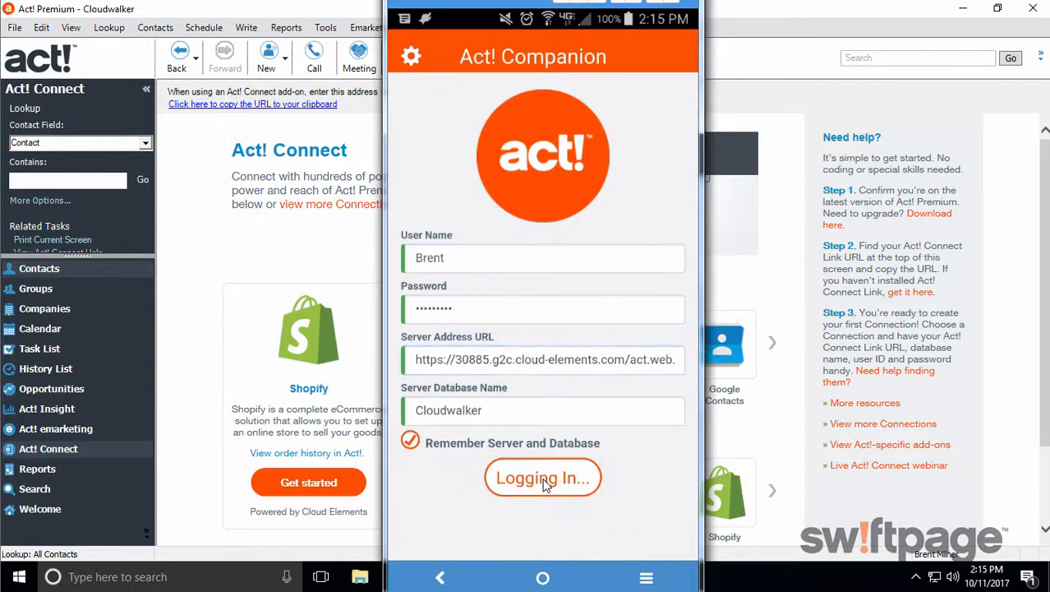
{"action": "left_click", "coordinate": [543, 477]}
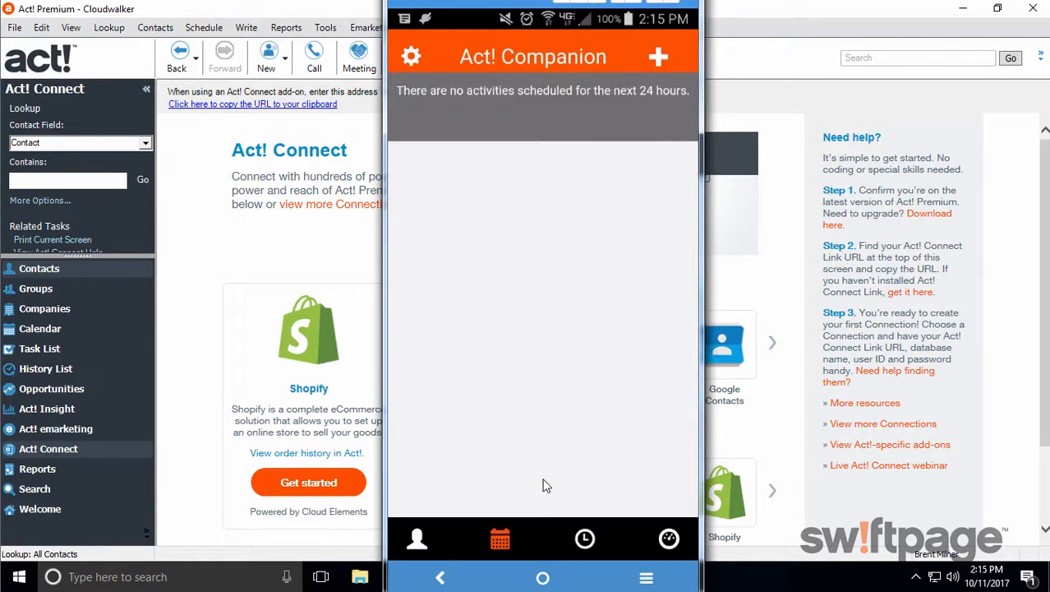
{"action": "mouse_move", "coordinate": [559, 508]}
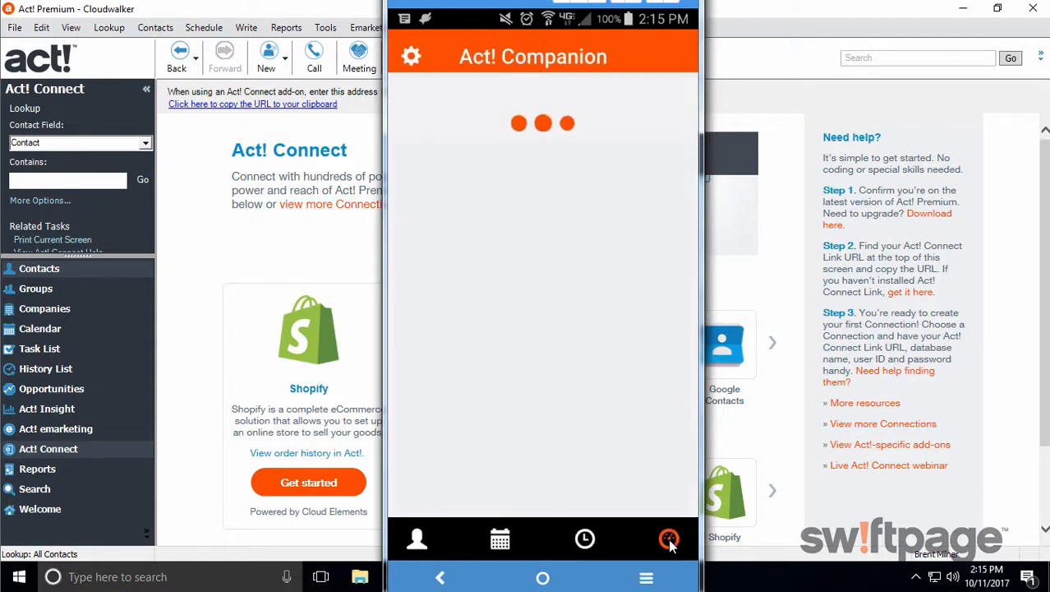
{"action": "left_click", "coordinate": [668, 539]}
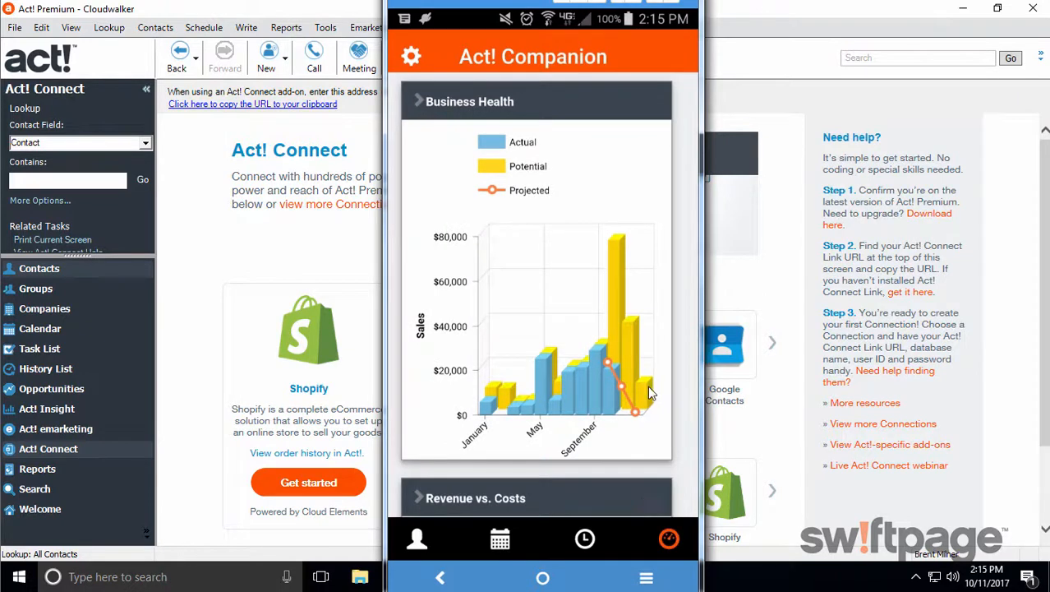
{"action": "scroll", "scroll_direction": "down", "scroll_amount": 3}
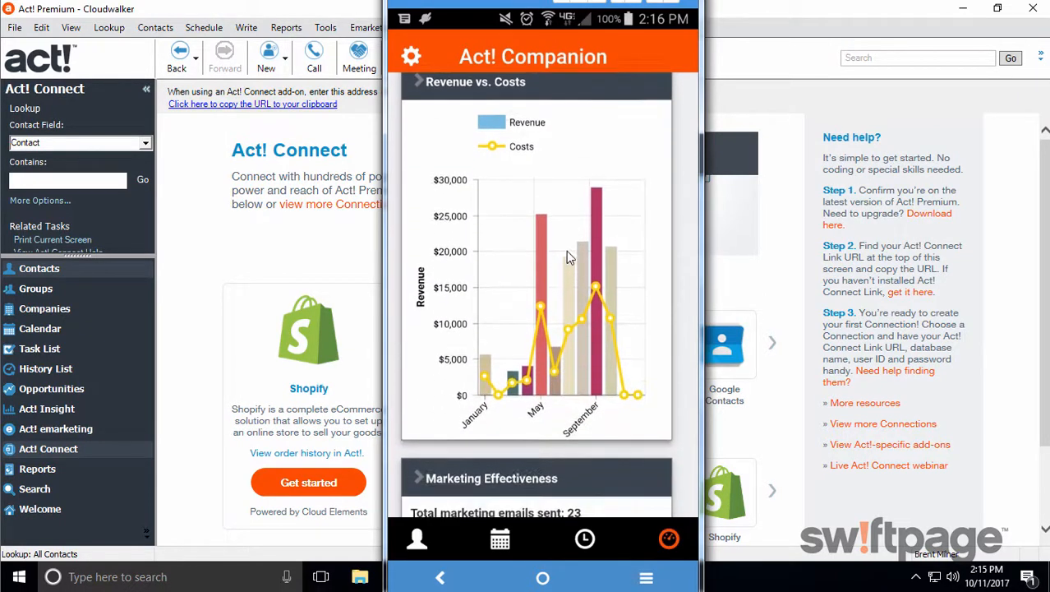
{"action": "scroll", "scroll_direction": "down", "scroll_amount": 3}
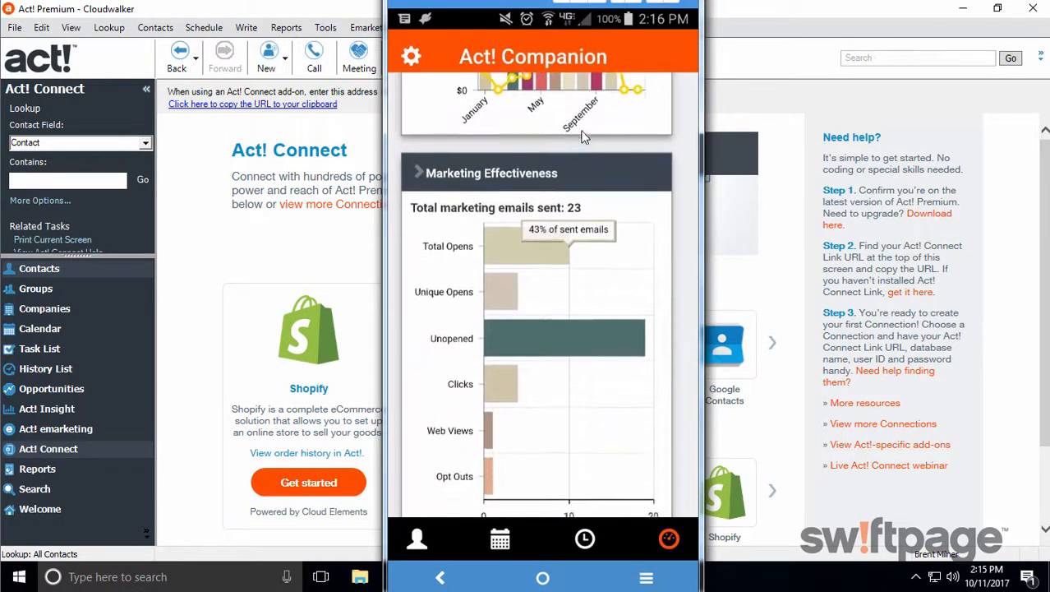
{"action": "scroll", "scroll_direction": "down", "scroll_amount": 3}
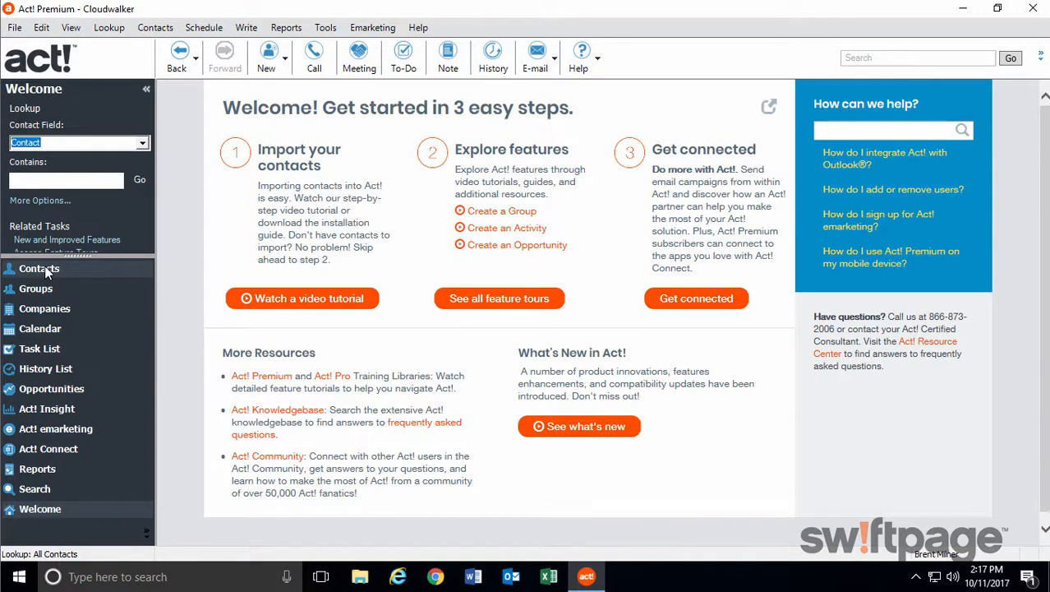
Step: Show the Contacts list view from the navigation bar
{"action": "left_click", "coordinate": [39, 268]}
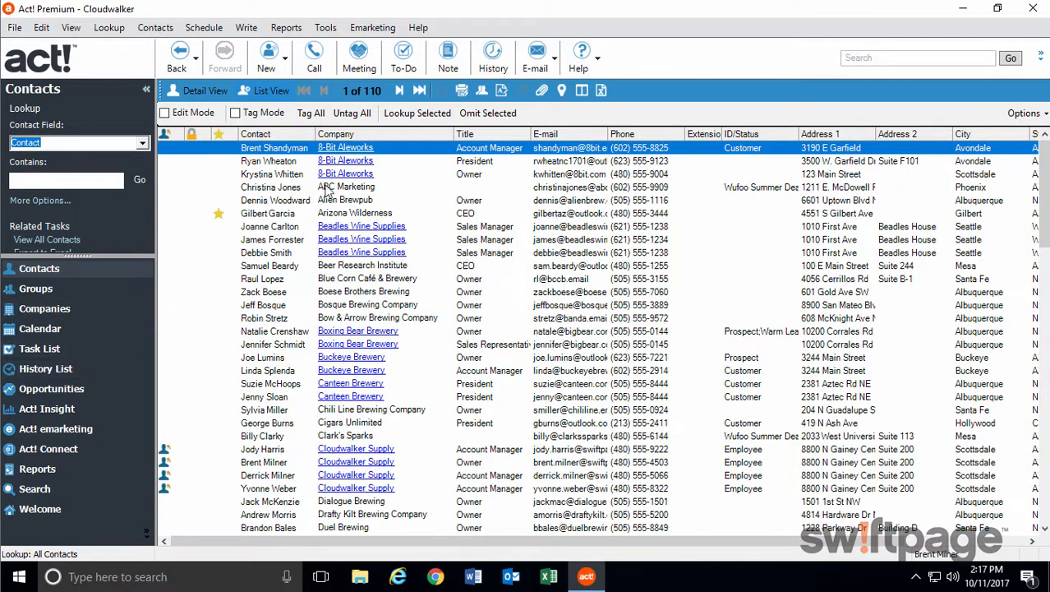
{"action": "mouse_move", "coordinate": [267, 51]}
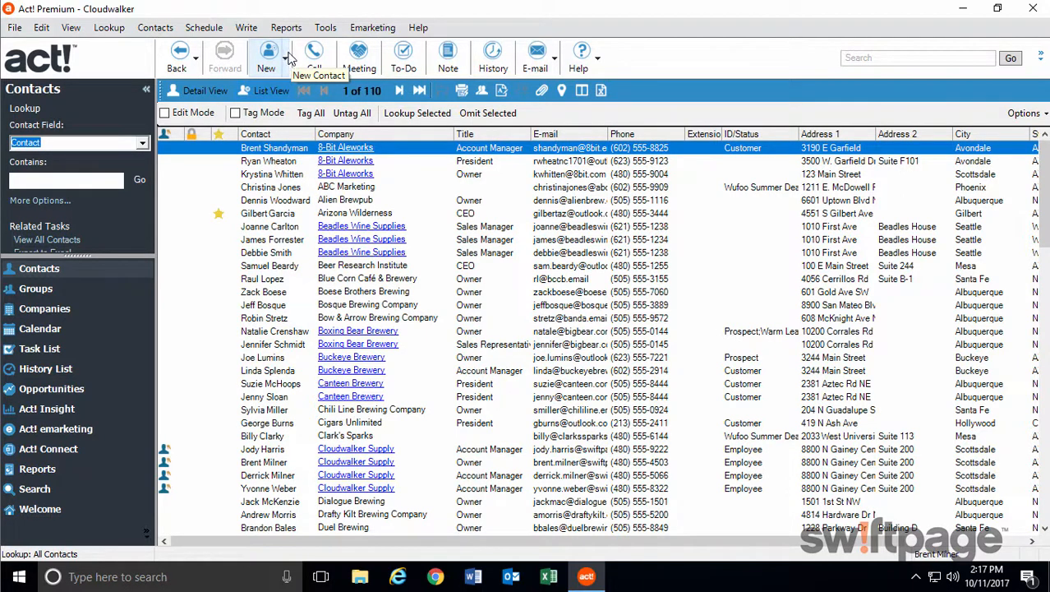
{"action": "mouse_move", "coordinate": [484, 253]}
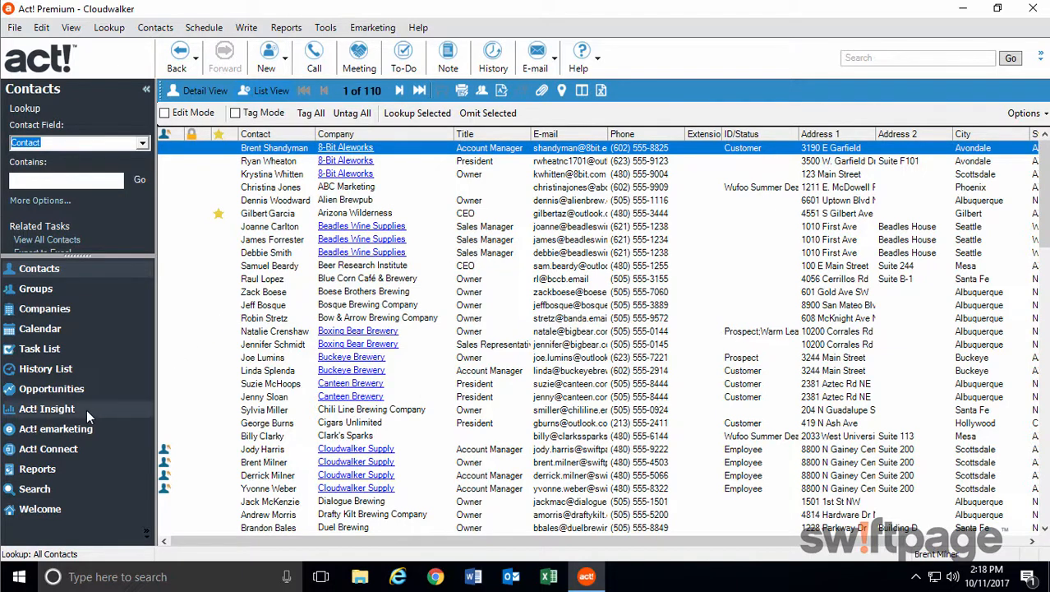
{"action": "left_click", "coordinate": [56, 428]}
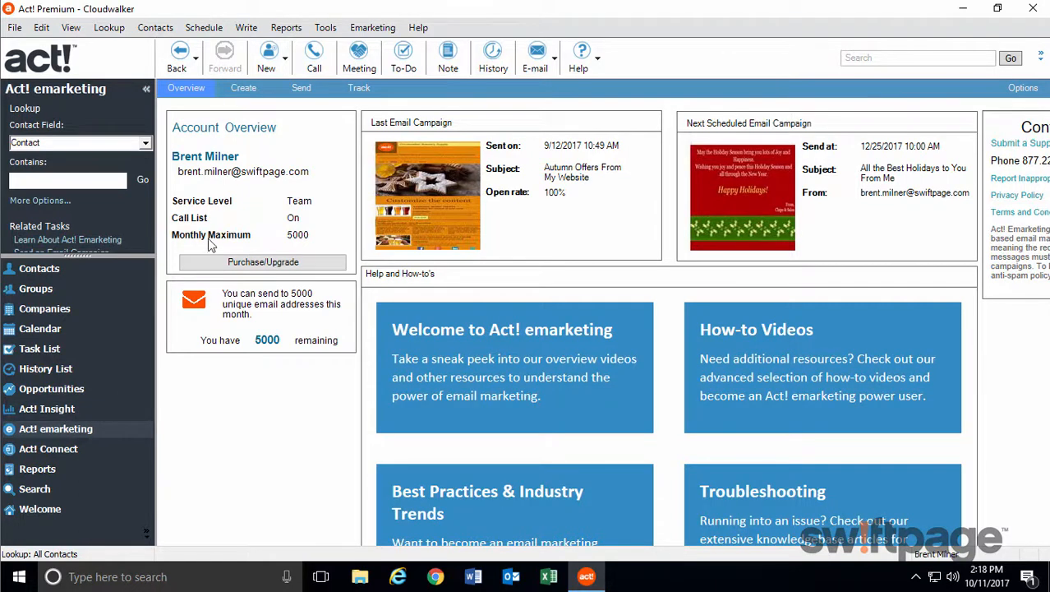
{"action": "mouse_move", "coordinate": [253, 106]}
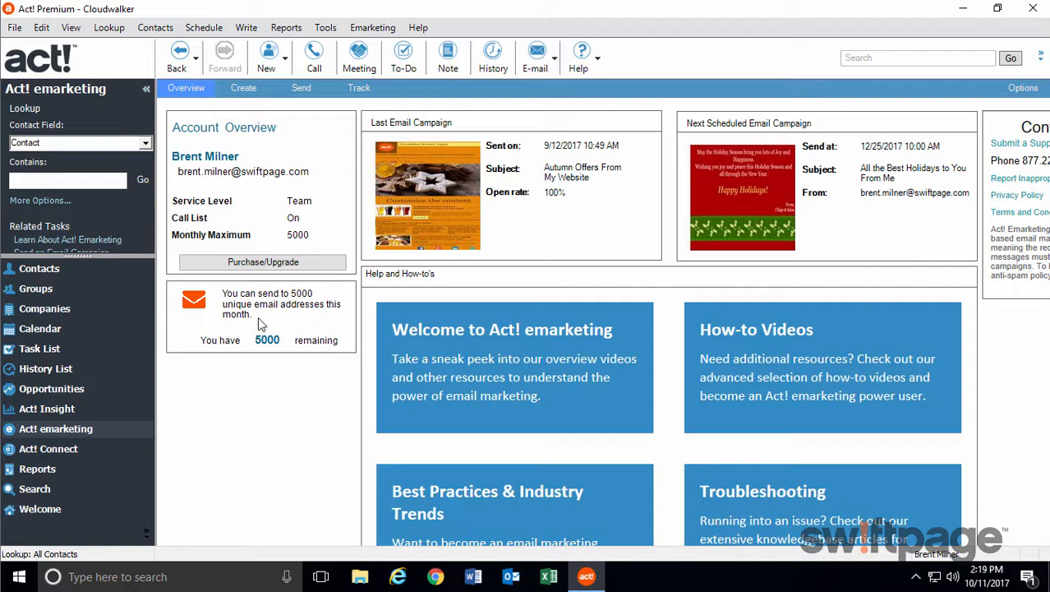
{"action": "mouse_move", "coordinate": [588, 226]}
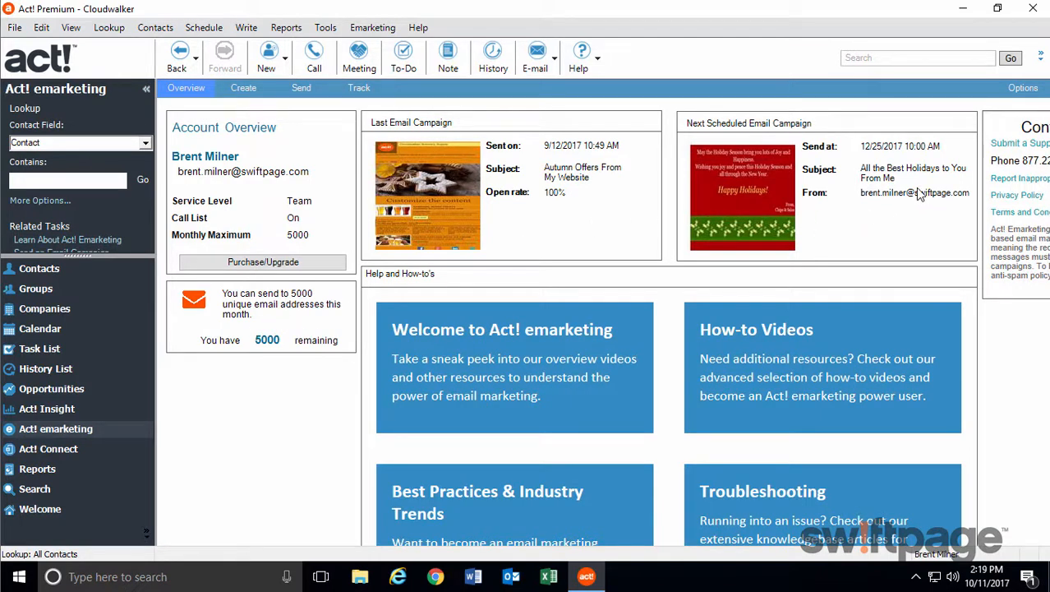
{"action": "mouse_move", "coordinate": [901, 222]}
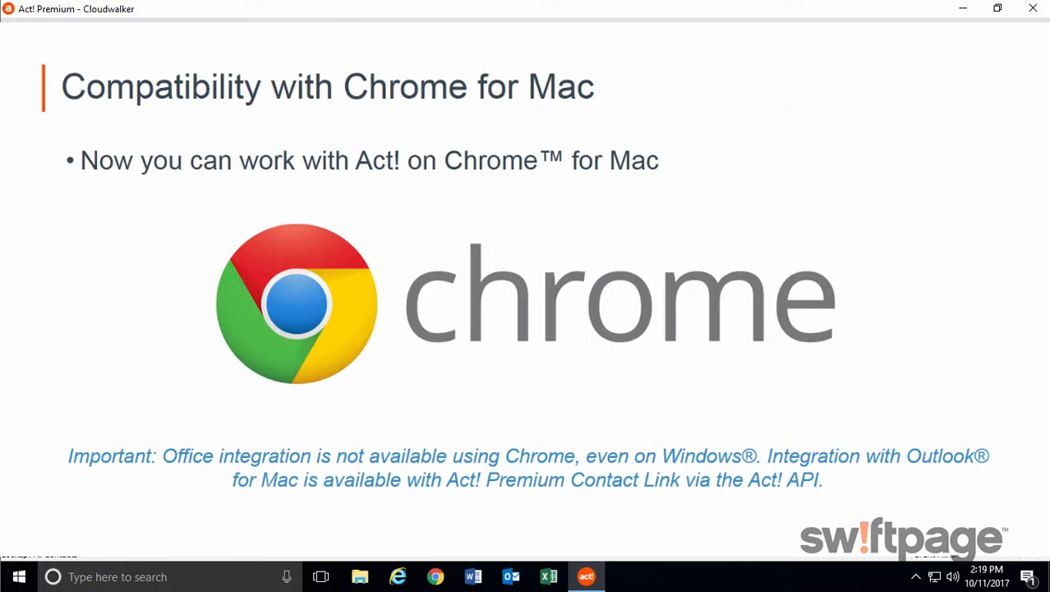
Step: Advance from the emarketing page to the 'Compatibility with Chrome for Mac' slide
{"action": "left_click", "coordinate": [585, 575]}
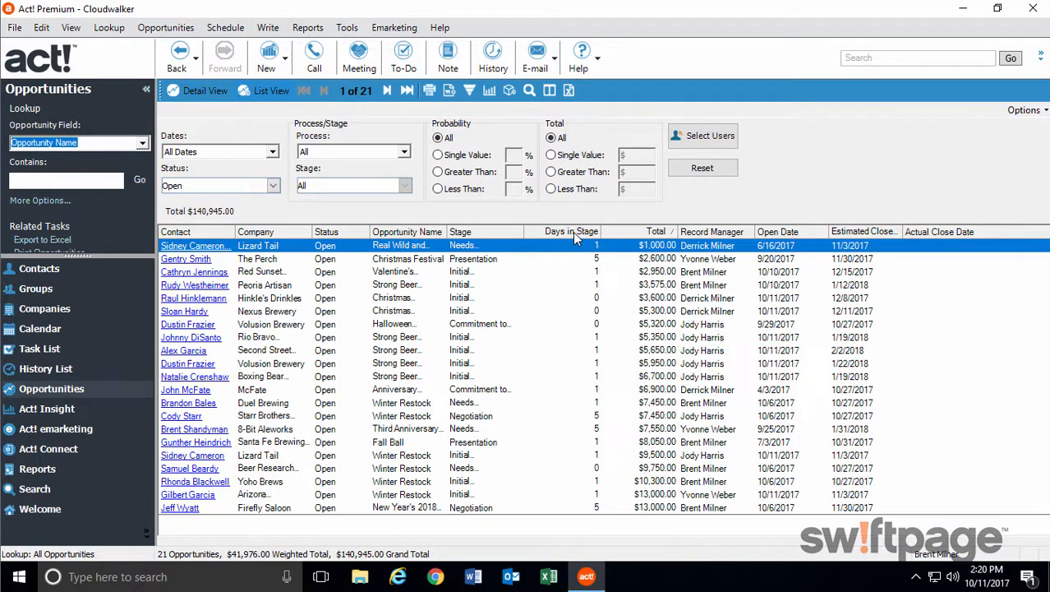
{"action": "mouse_move", "coordinate": [567, 303]}
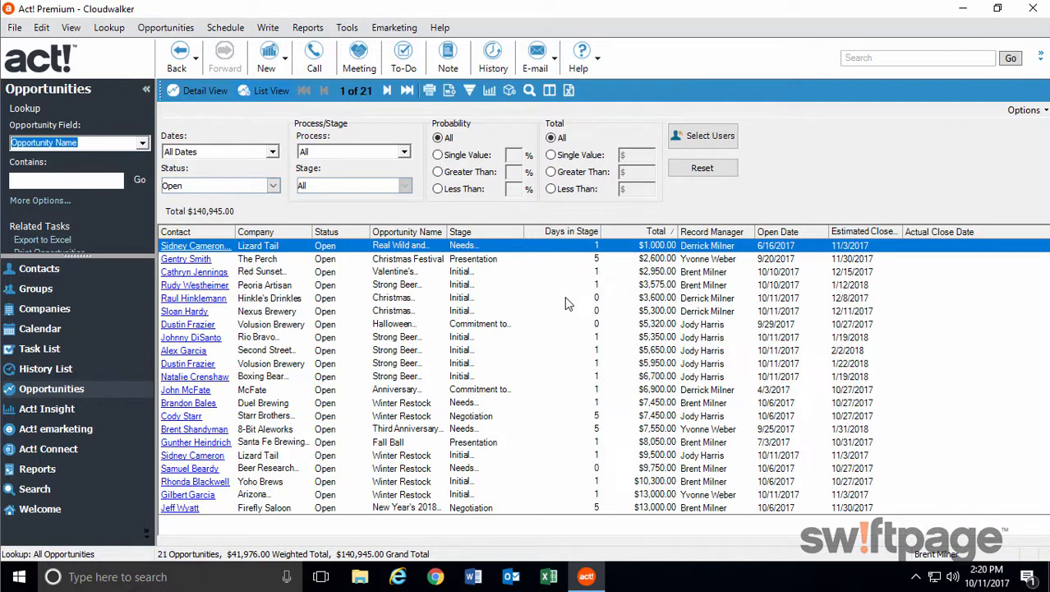
{"action": "mouse_move", "coordinate": [597, 546]}
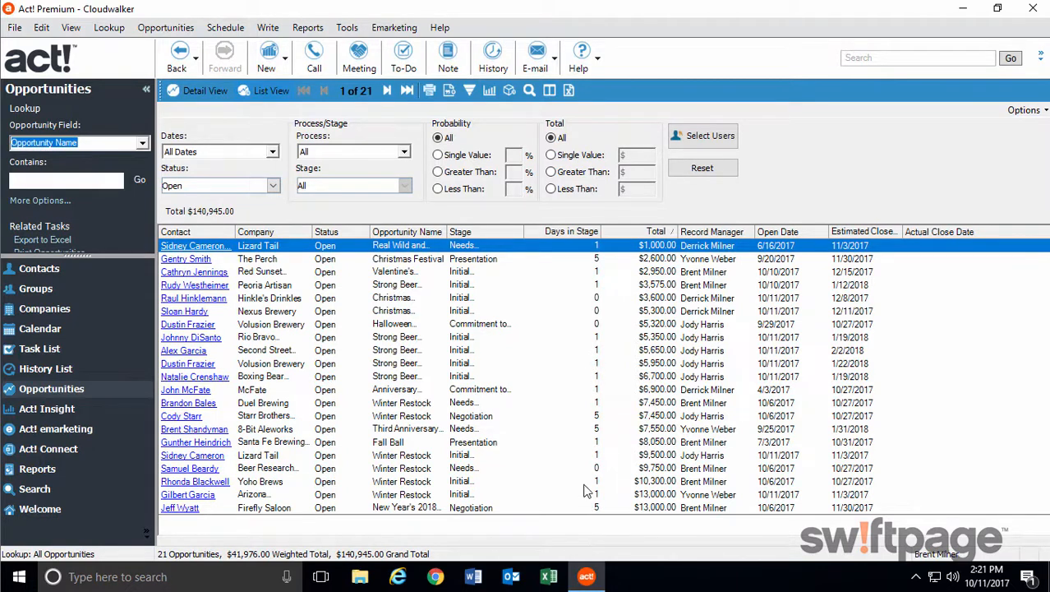
{"action": "right_click", "coordinate": [193, 453]}
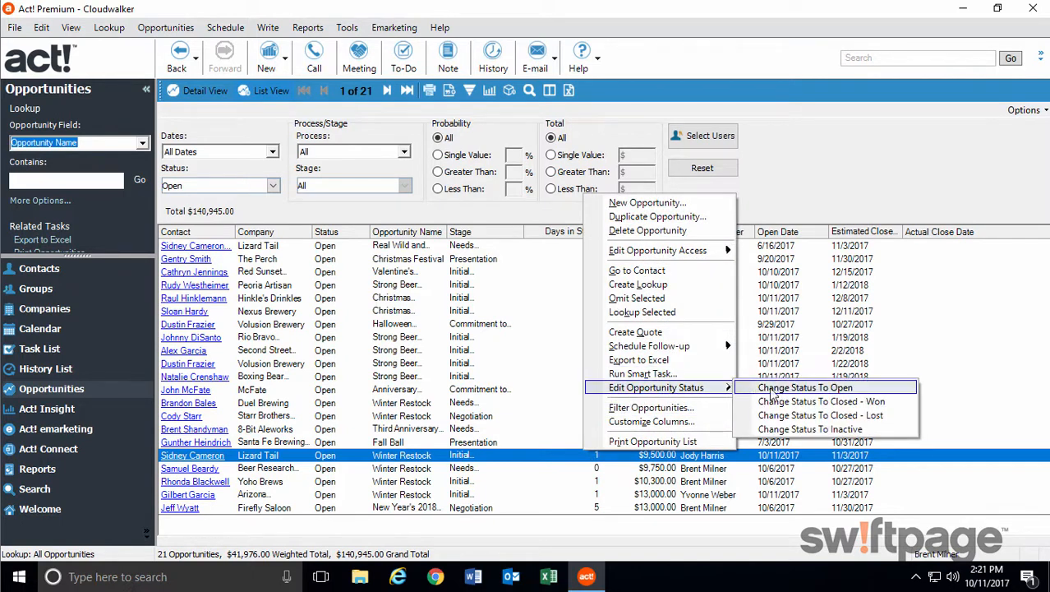
{"action": "mouse_move", "coordinate": [822, 401]}
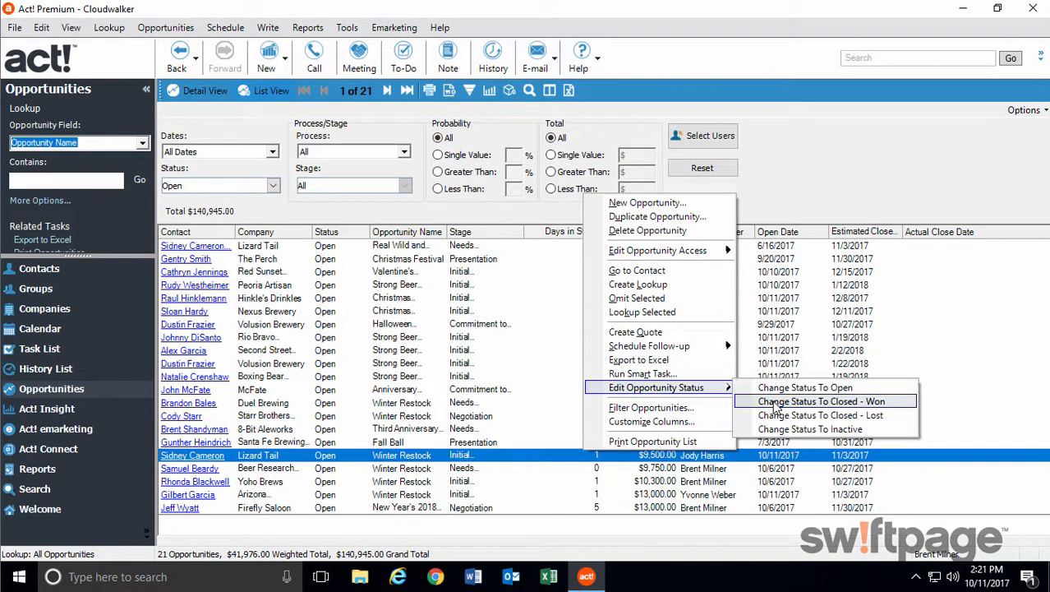
{"action": "mouse_move", "coordinate": [811, 429]}
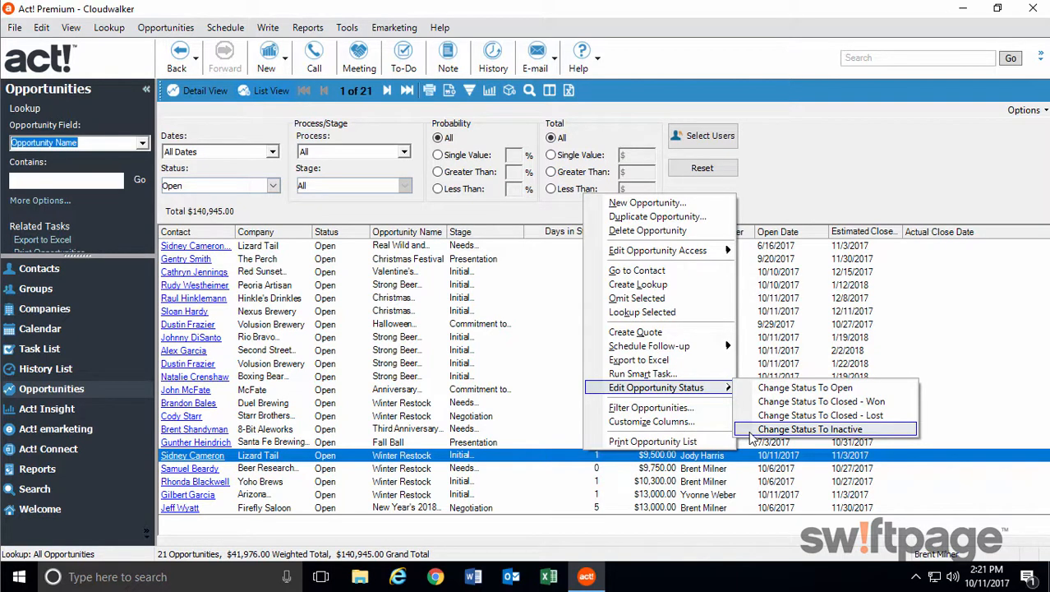
{"action": "left_click", "coordinate": [811, 429]}
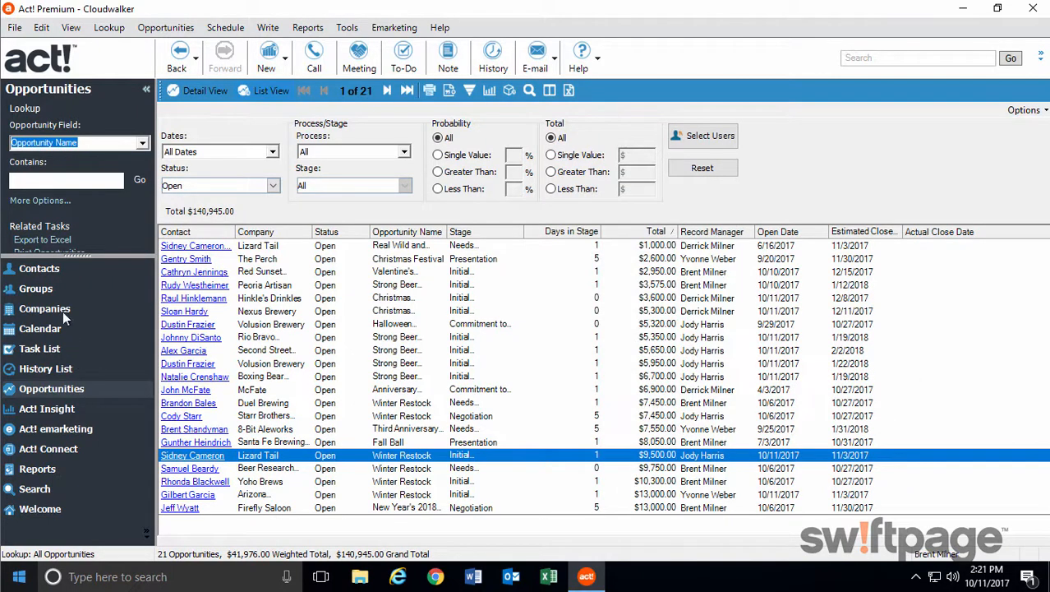
Step: Show the list of 110 Cloudwalker contacts from the navigation bar
{"action": "left_click", "coordinate": [39, 268]}
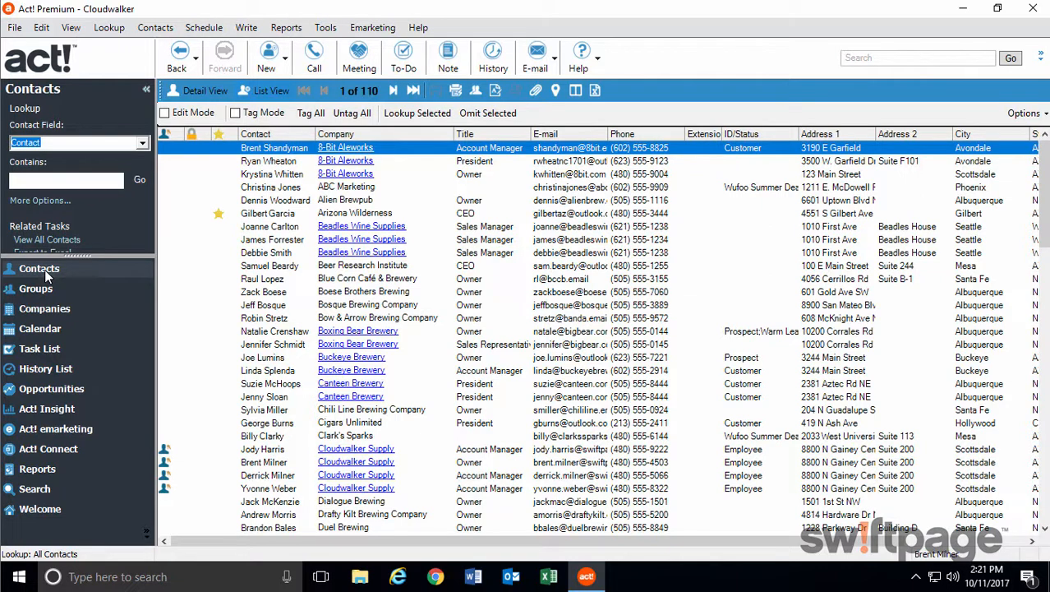
{"action": "mouse_move", "coordinate": [283, 320]}
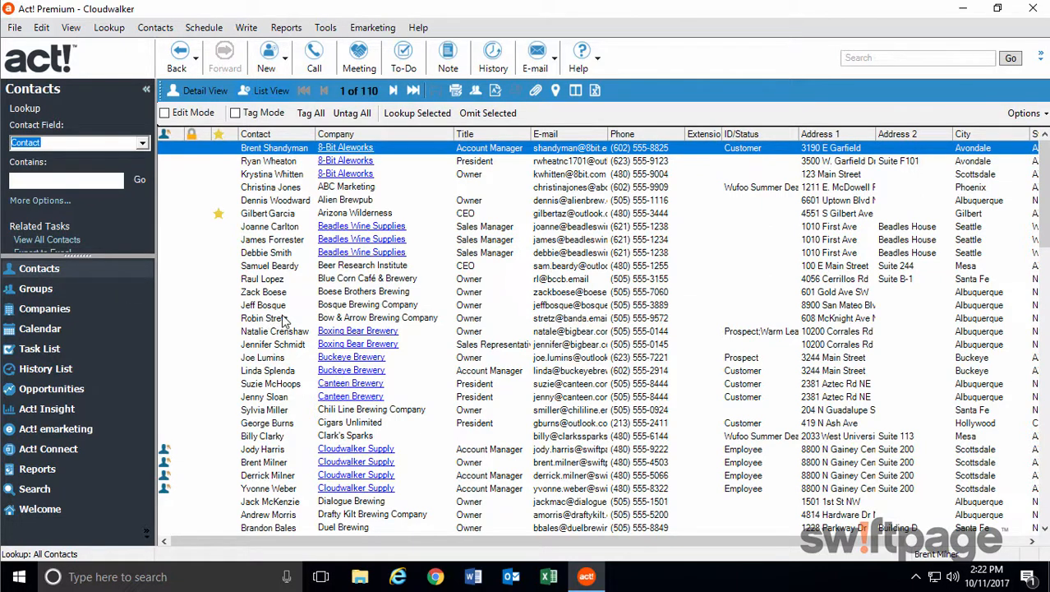
{"action": "mouse_move", "coordinate": [529, 317]}
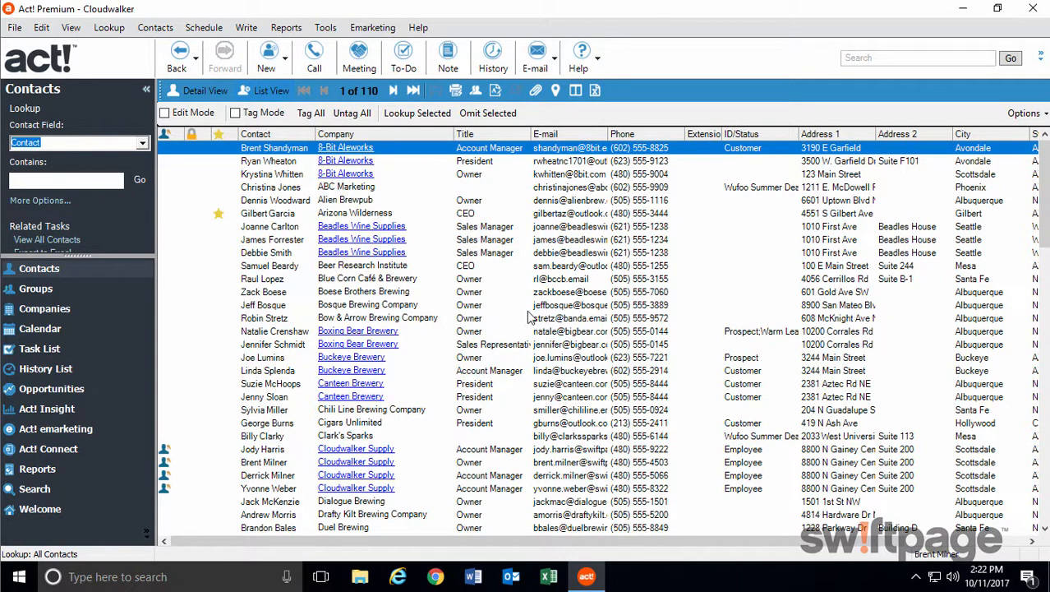
{"action": "mouse_move", "coordinate": [628, 310]}
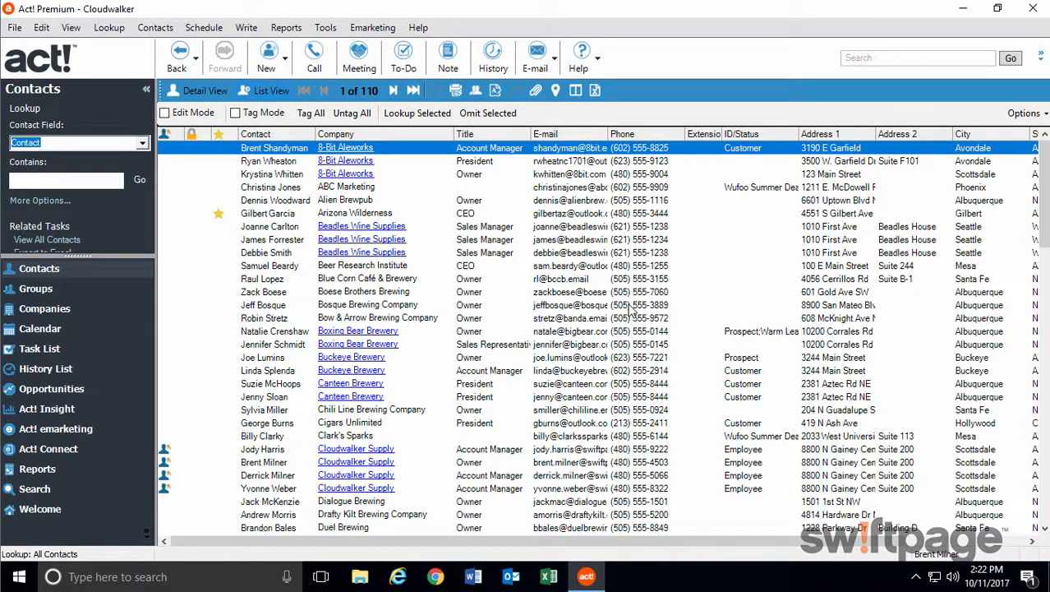
{"action": "mouse_move", "coordinate": [694, 299]}
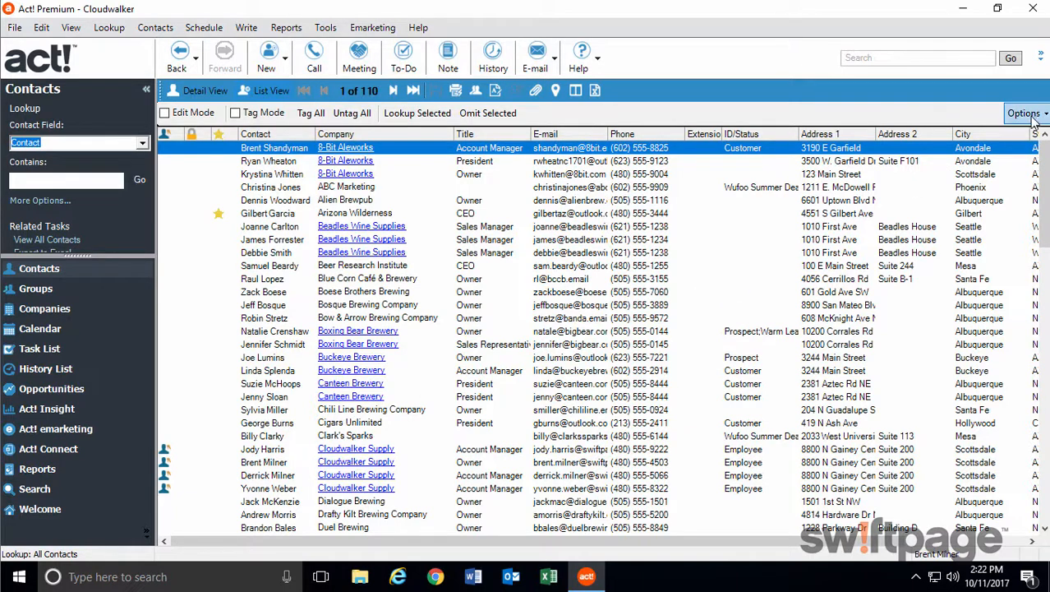
Step: Freeze the first 5 contact-list columns via Customize Columns and scroll right to verify
{"action": "left_click", "coordinate": [1026, 112]}
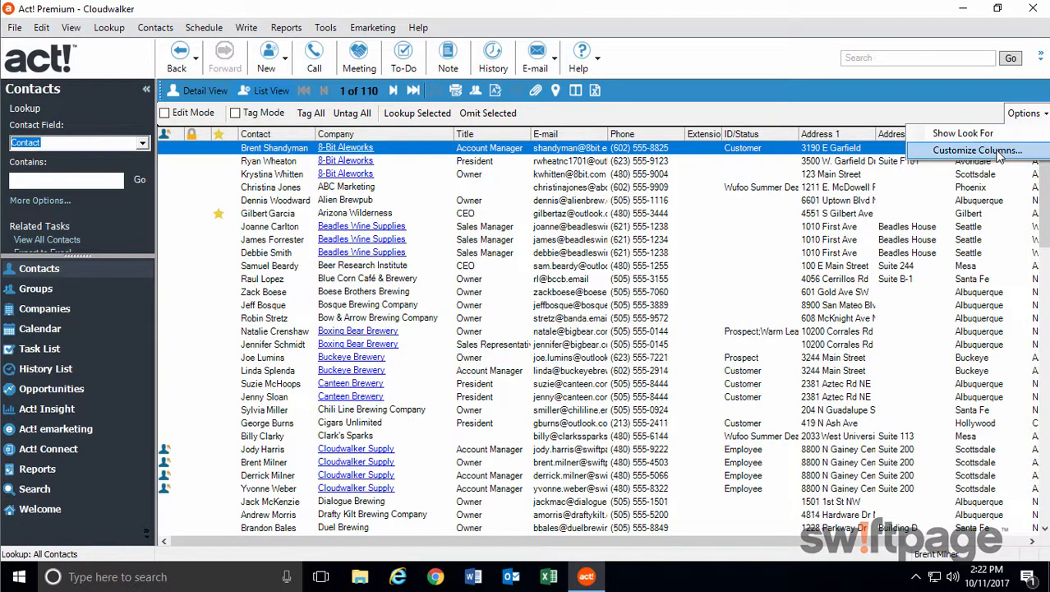
{"action": "left_click", "coordinate": [977, 149]}
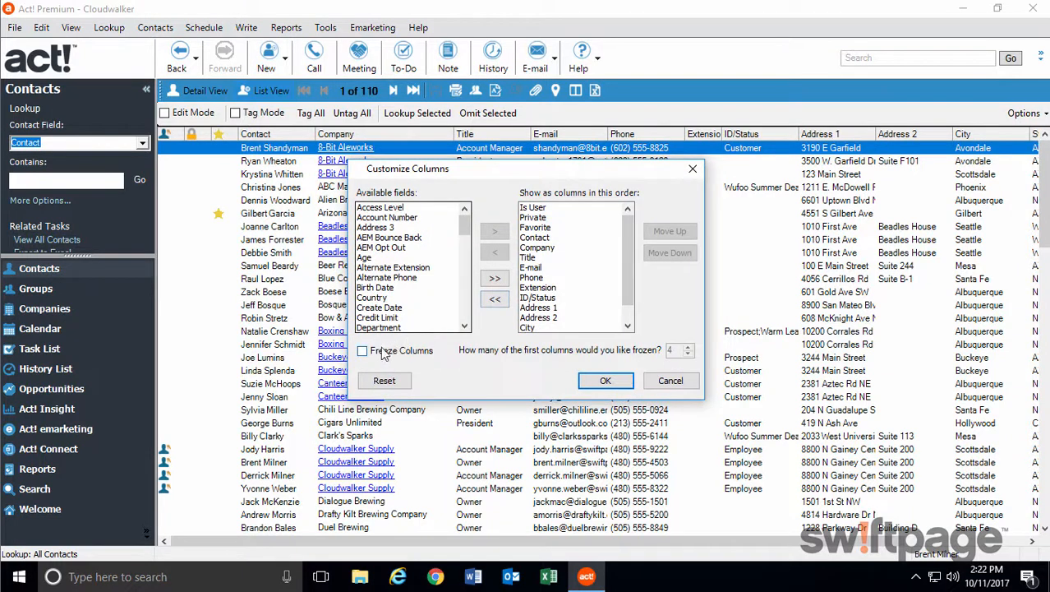
{"action": "left_click", "coordinate": [362, 352]}
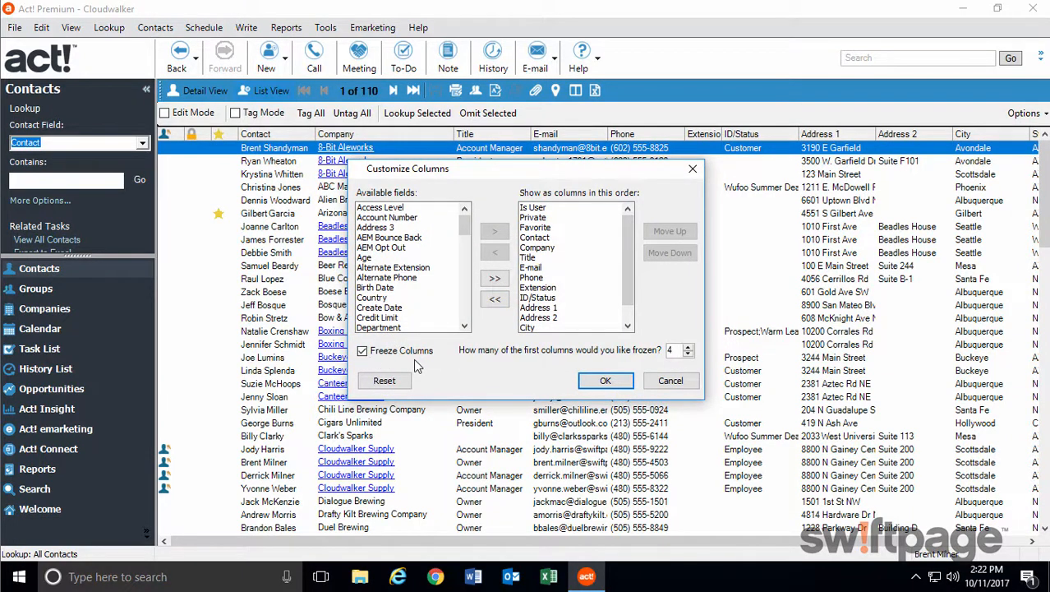
{"action": "left_click", "coordinate": [688, 345]}
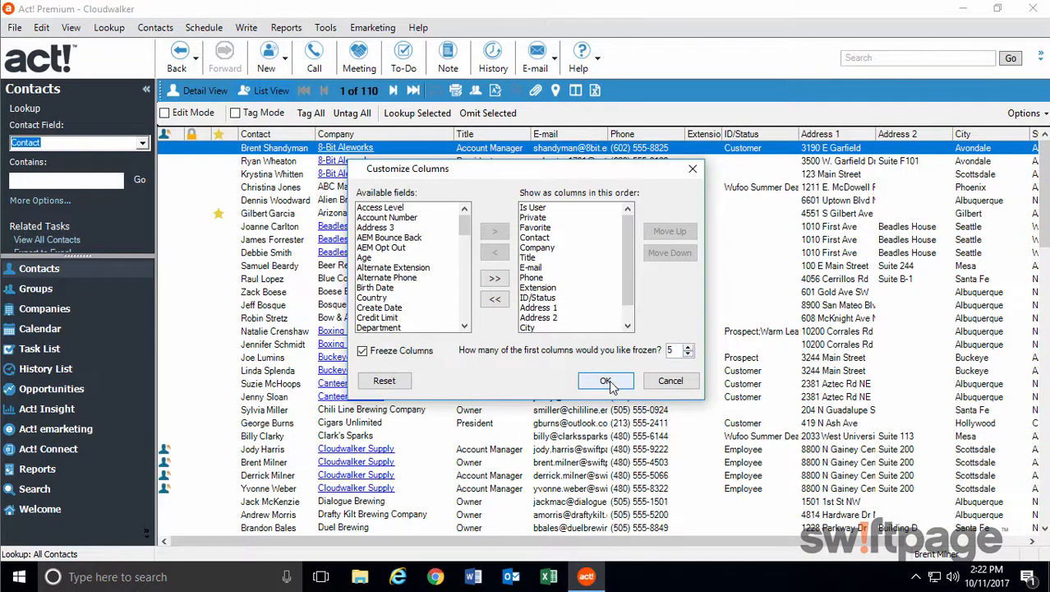
{"action": "left_click", "coordinate": [605, 381]}
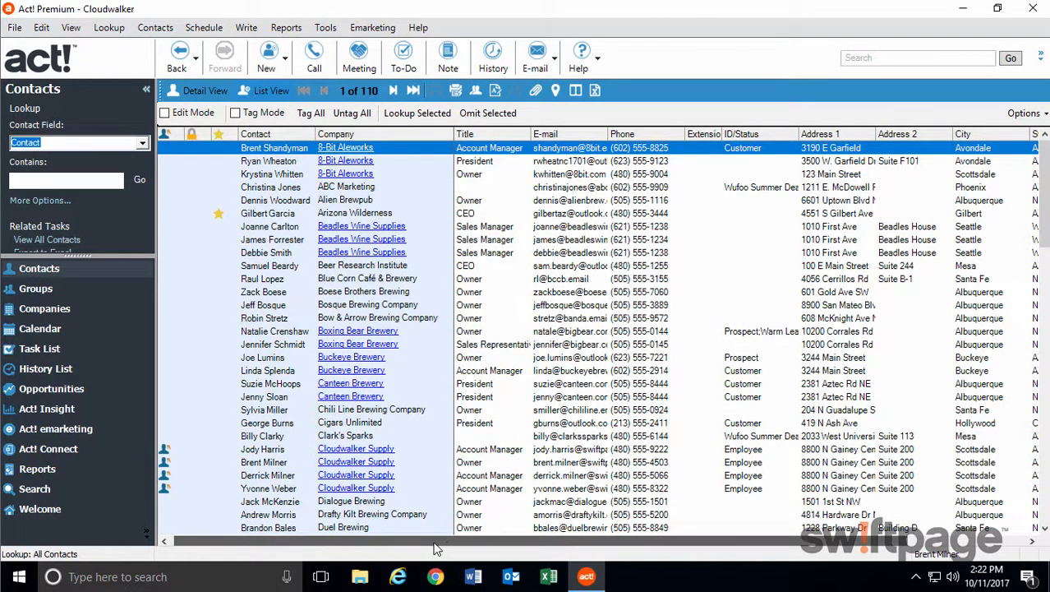
{"action": "scroll", "scroll_direction": "right", "scroll_amount": 3}
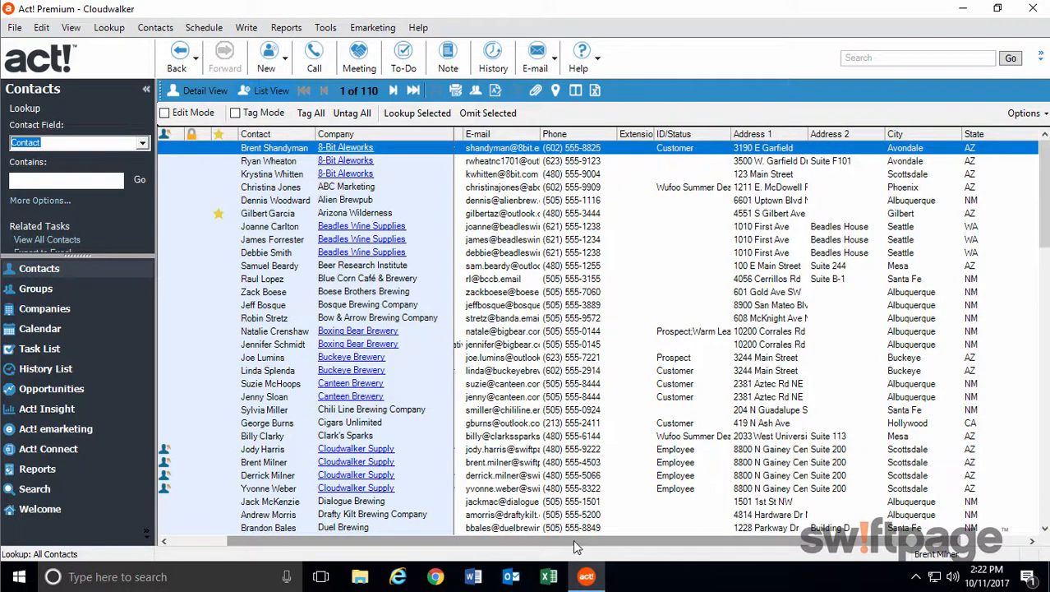
{"action": "scroll", "scroll_direction": "right", "scroll_amount": 3}
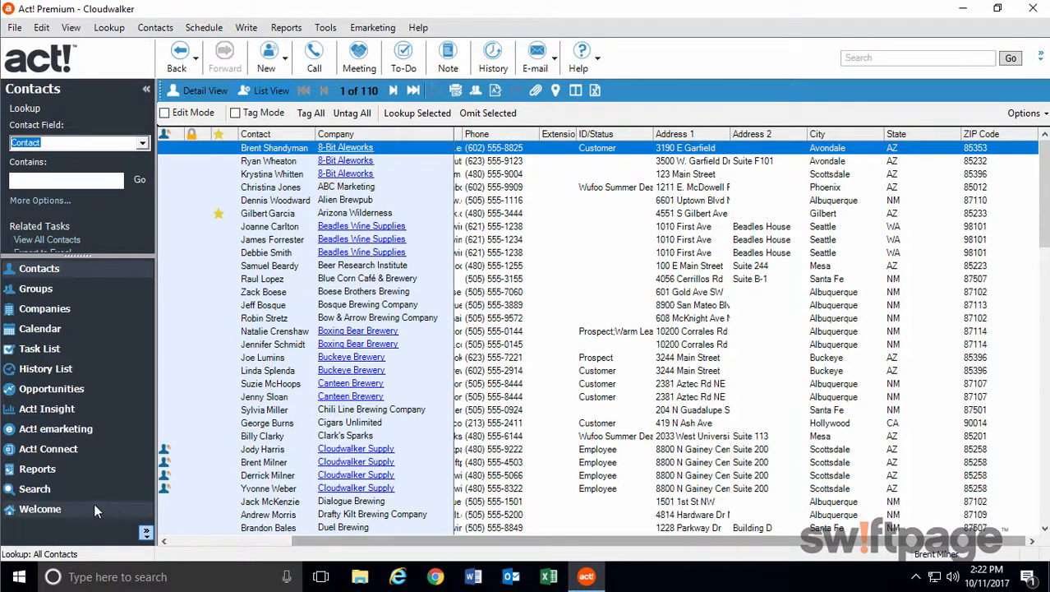
Step: Return to the Welcome getting-started page
{"action": "left_click", "coordinate": [39, 509]}
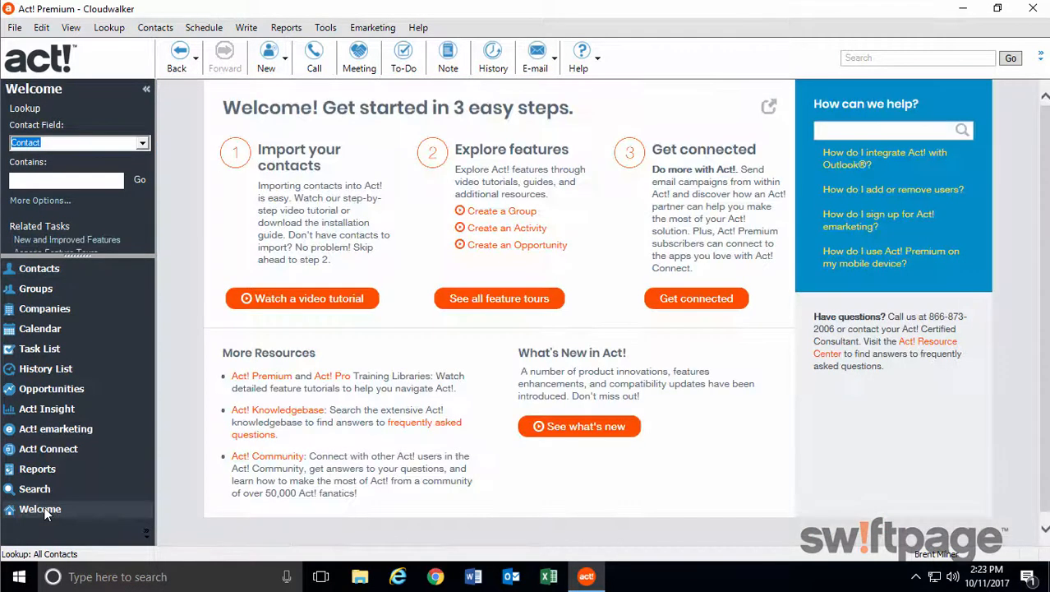